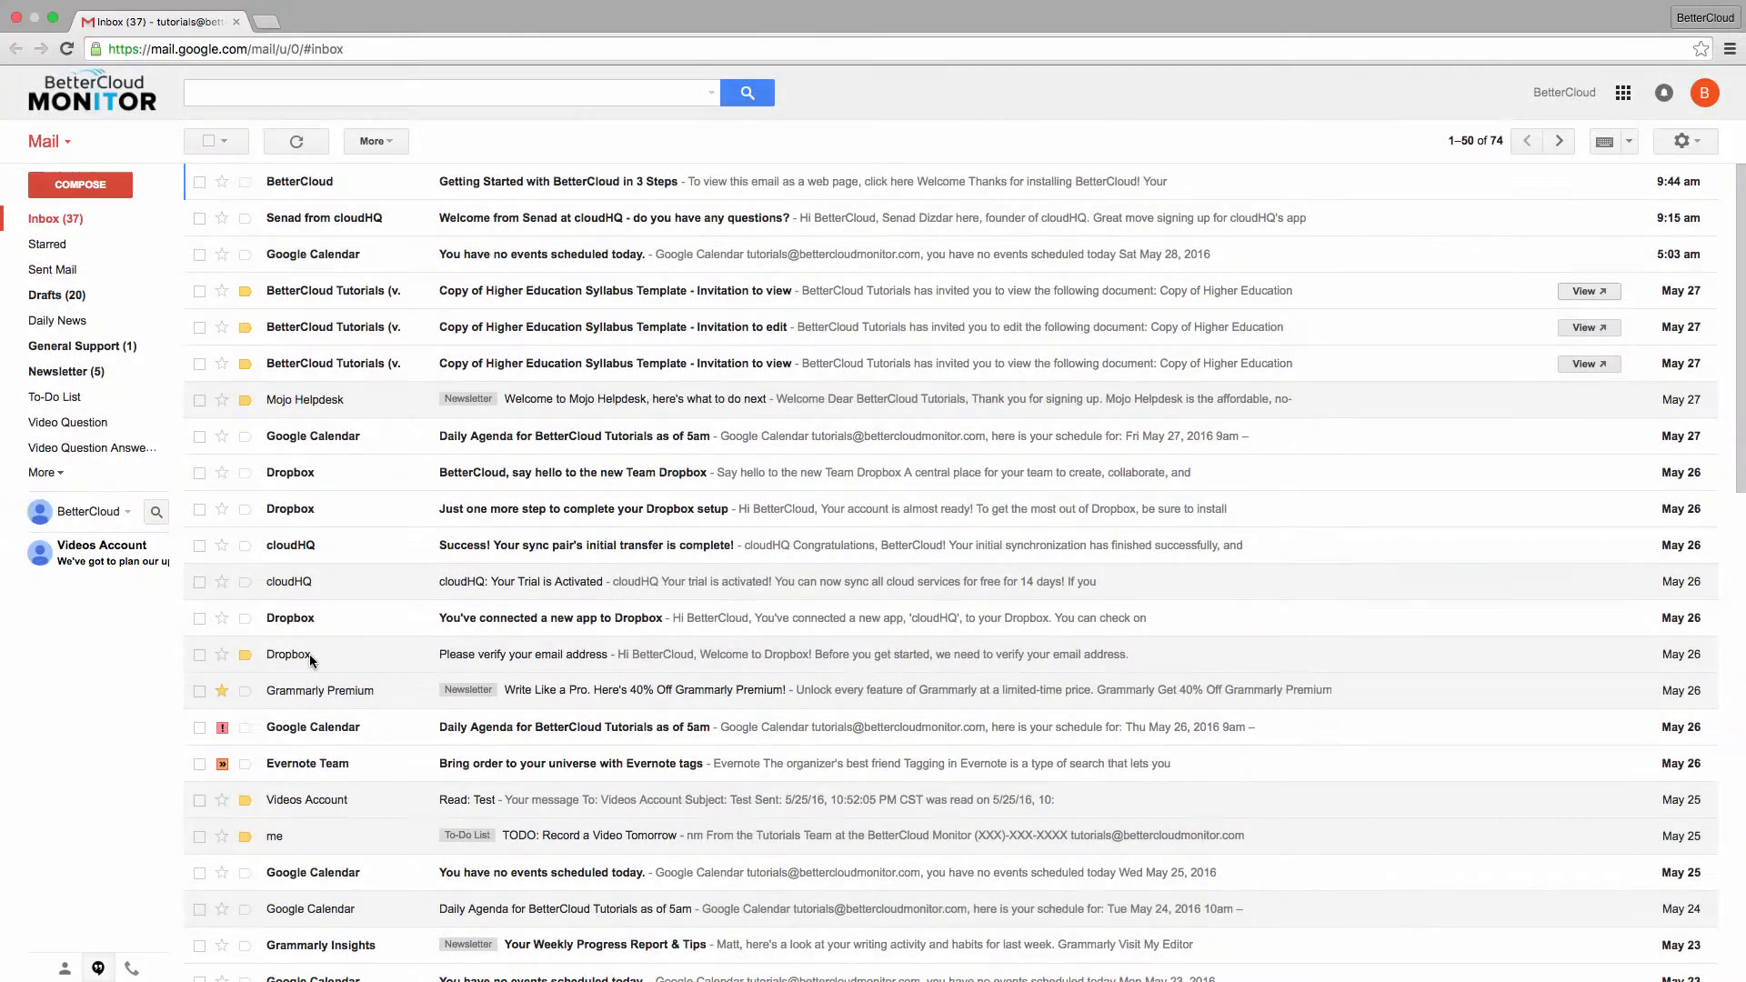
# - Open the Hangouts conversation with the contact and bring up the calling panel
pyautogui.click(102, 551)
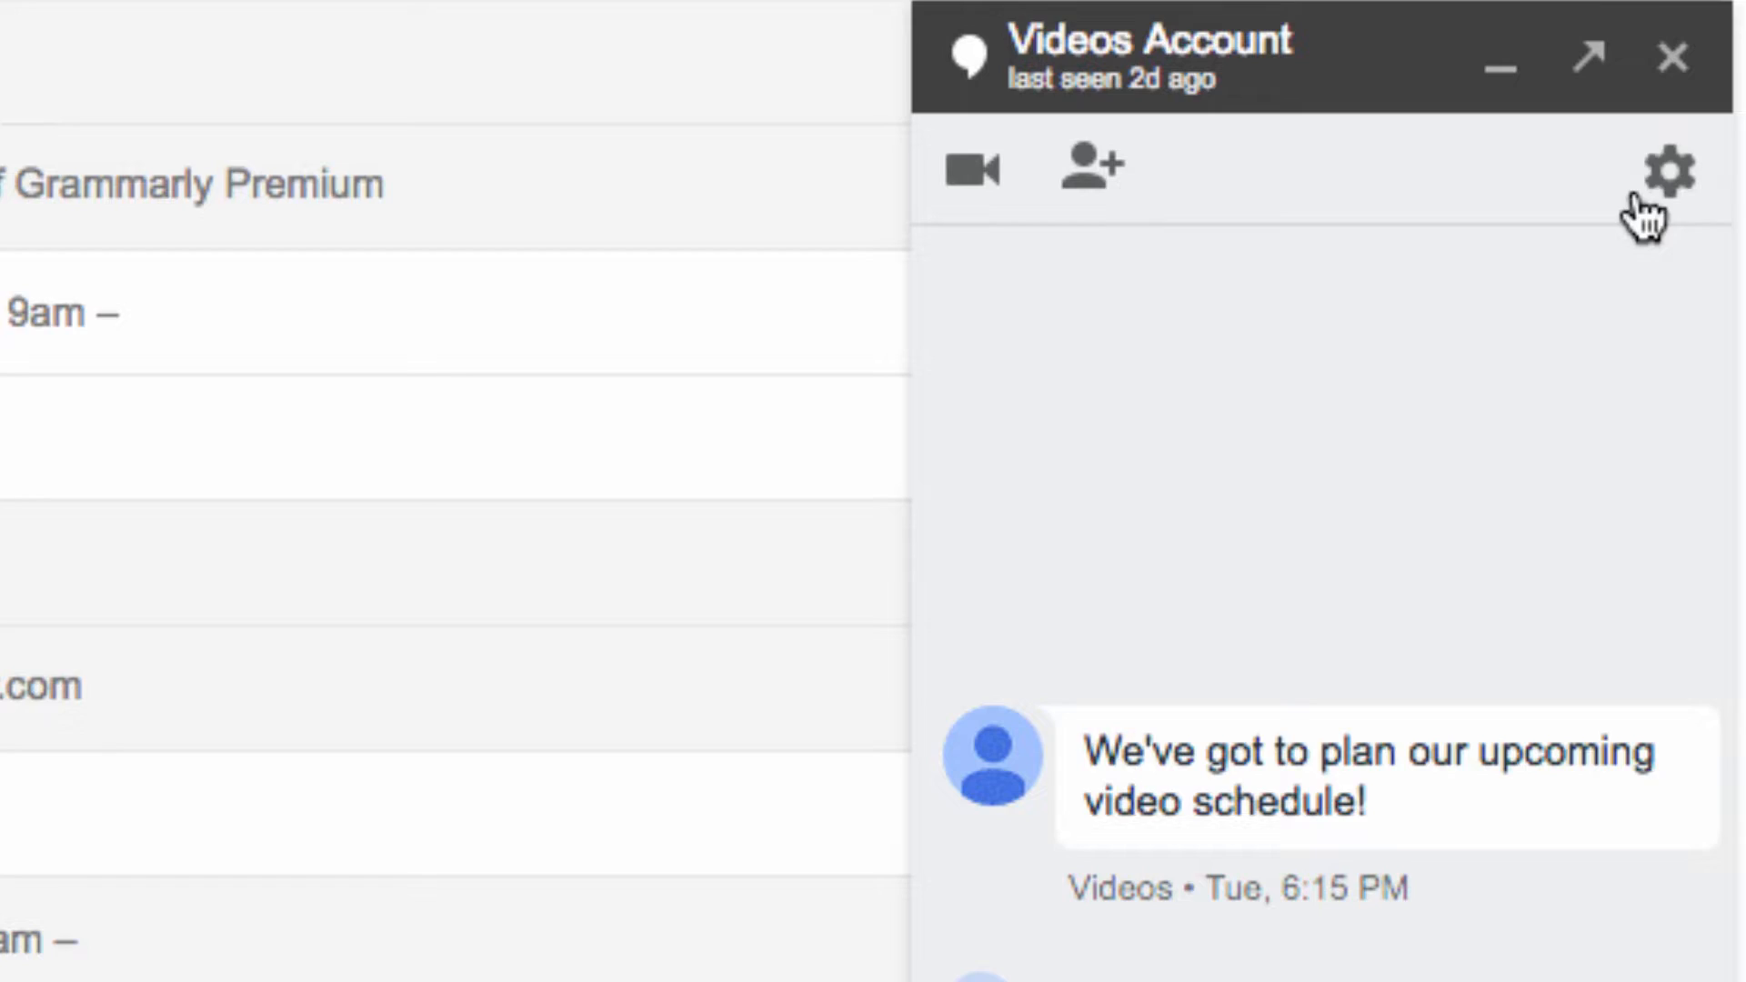
pyautogui.click(1668, 58)
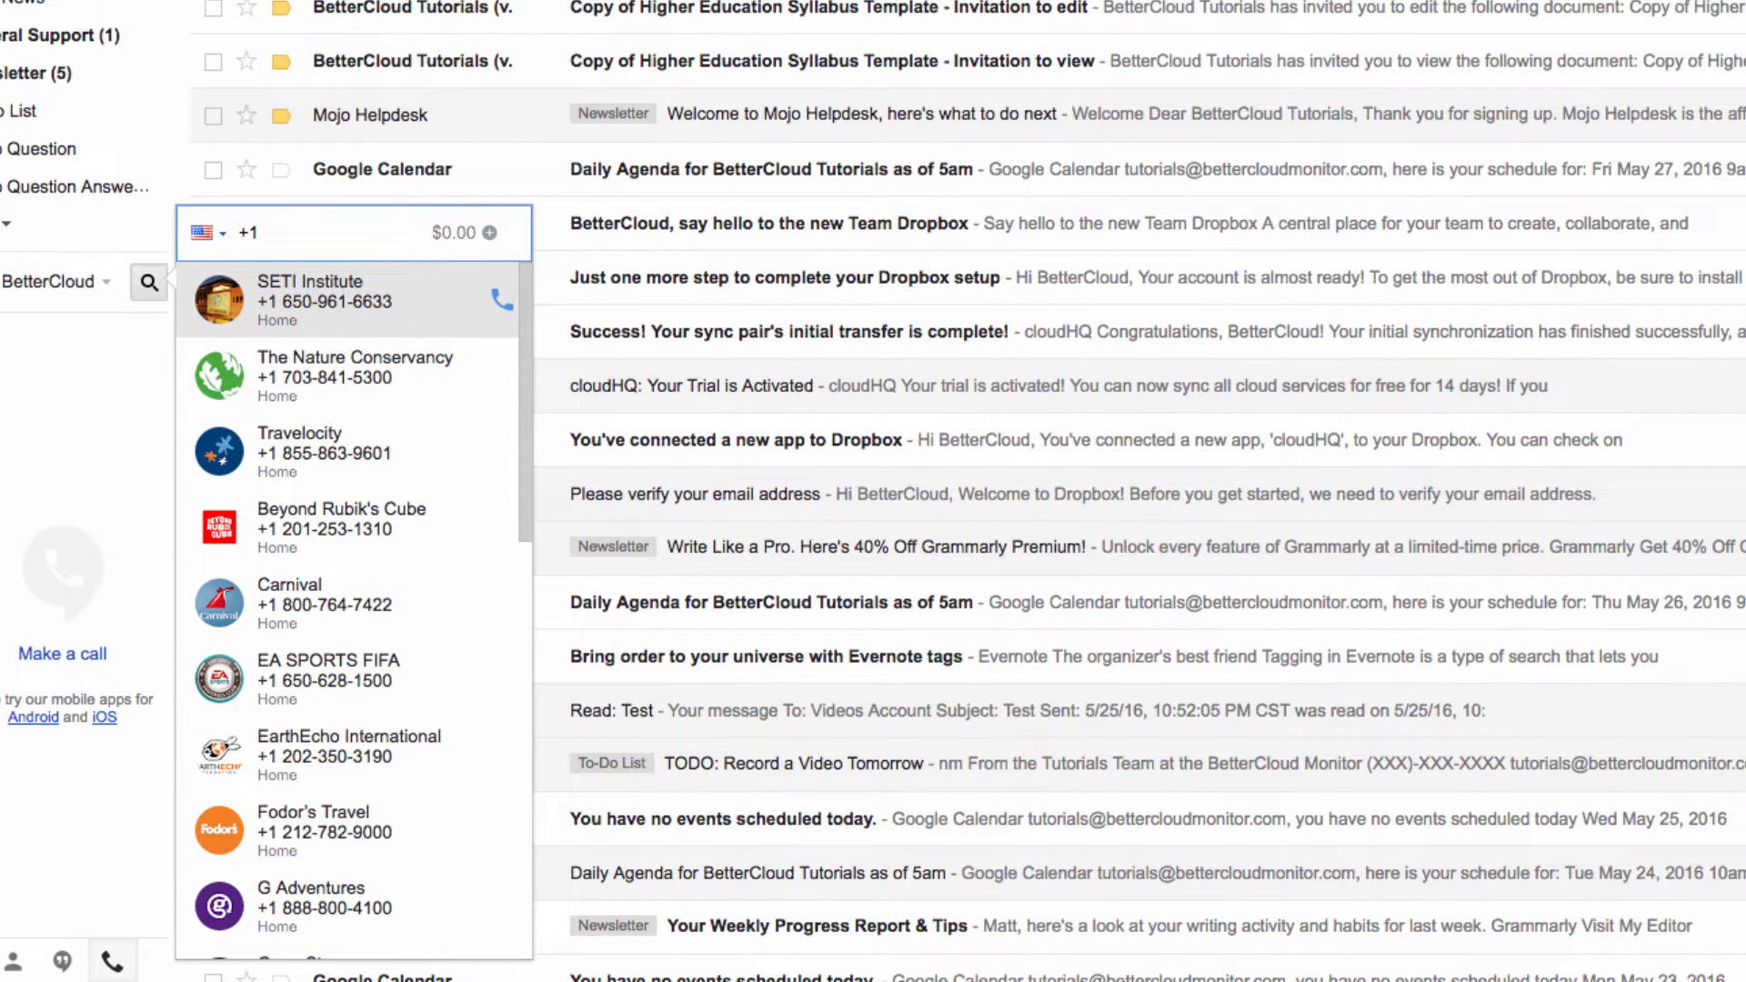
pyautogui.write('5')
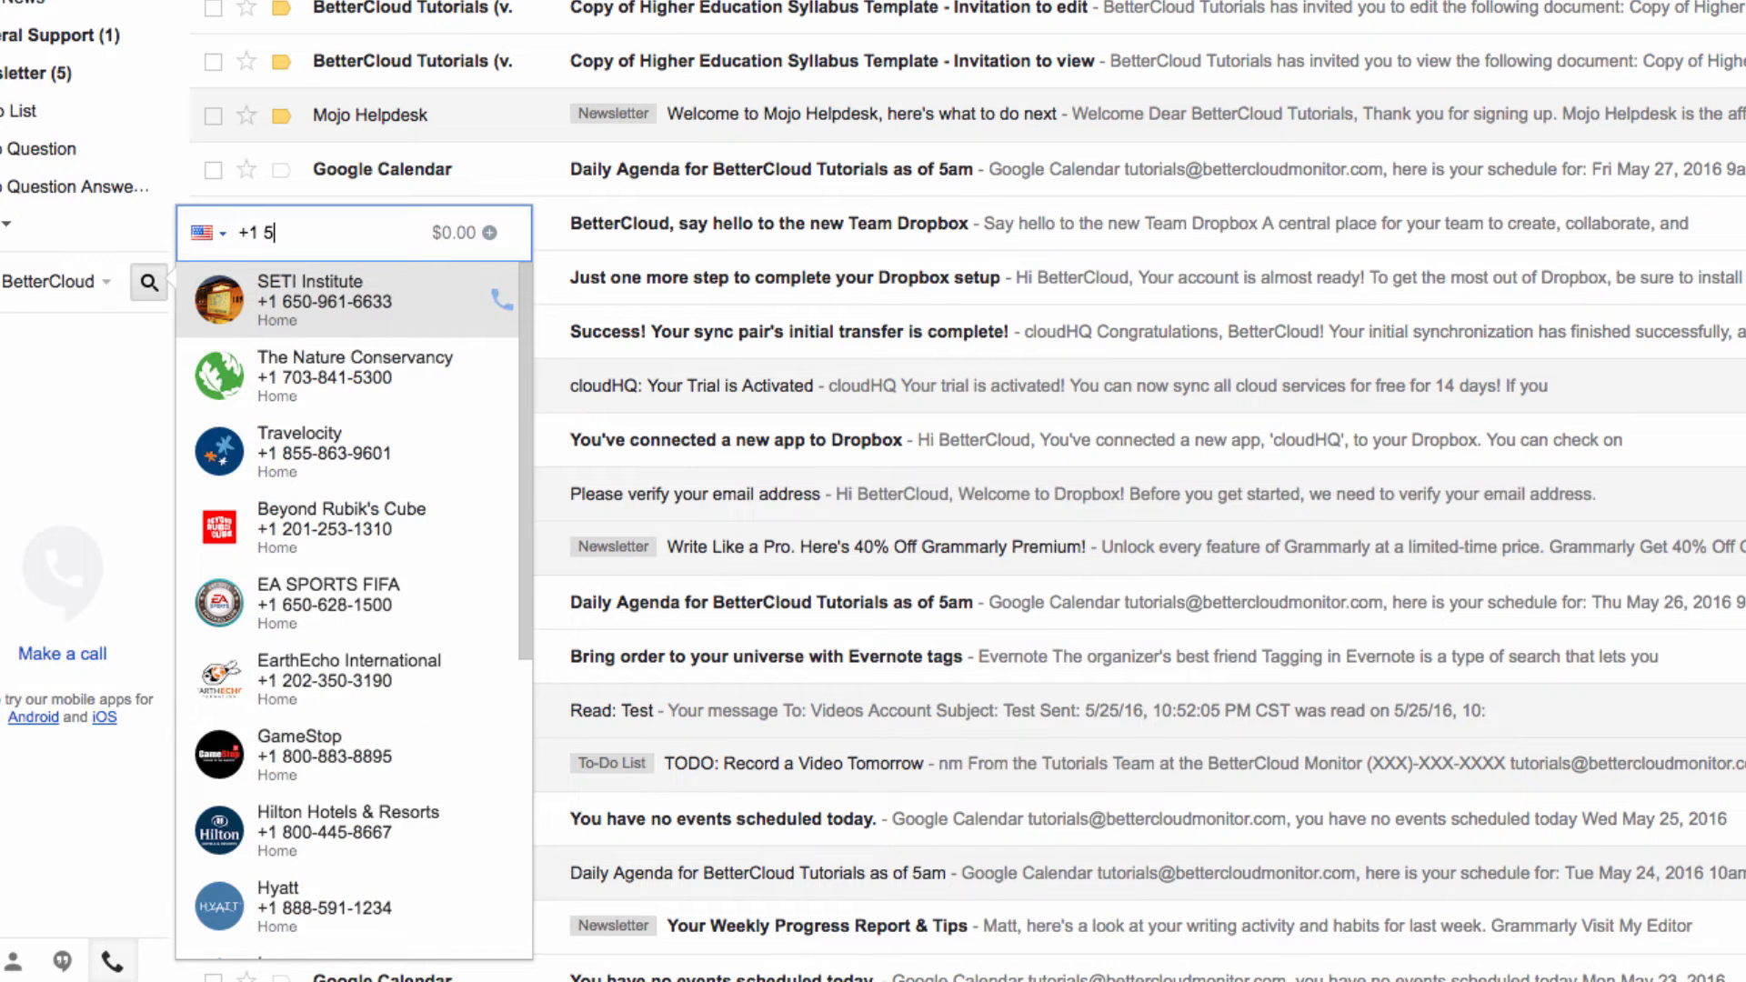
pyautogui.write('555555555')
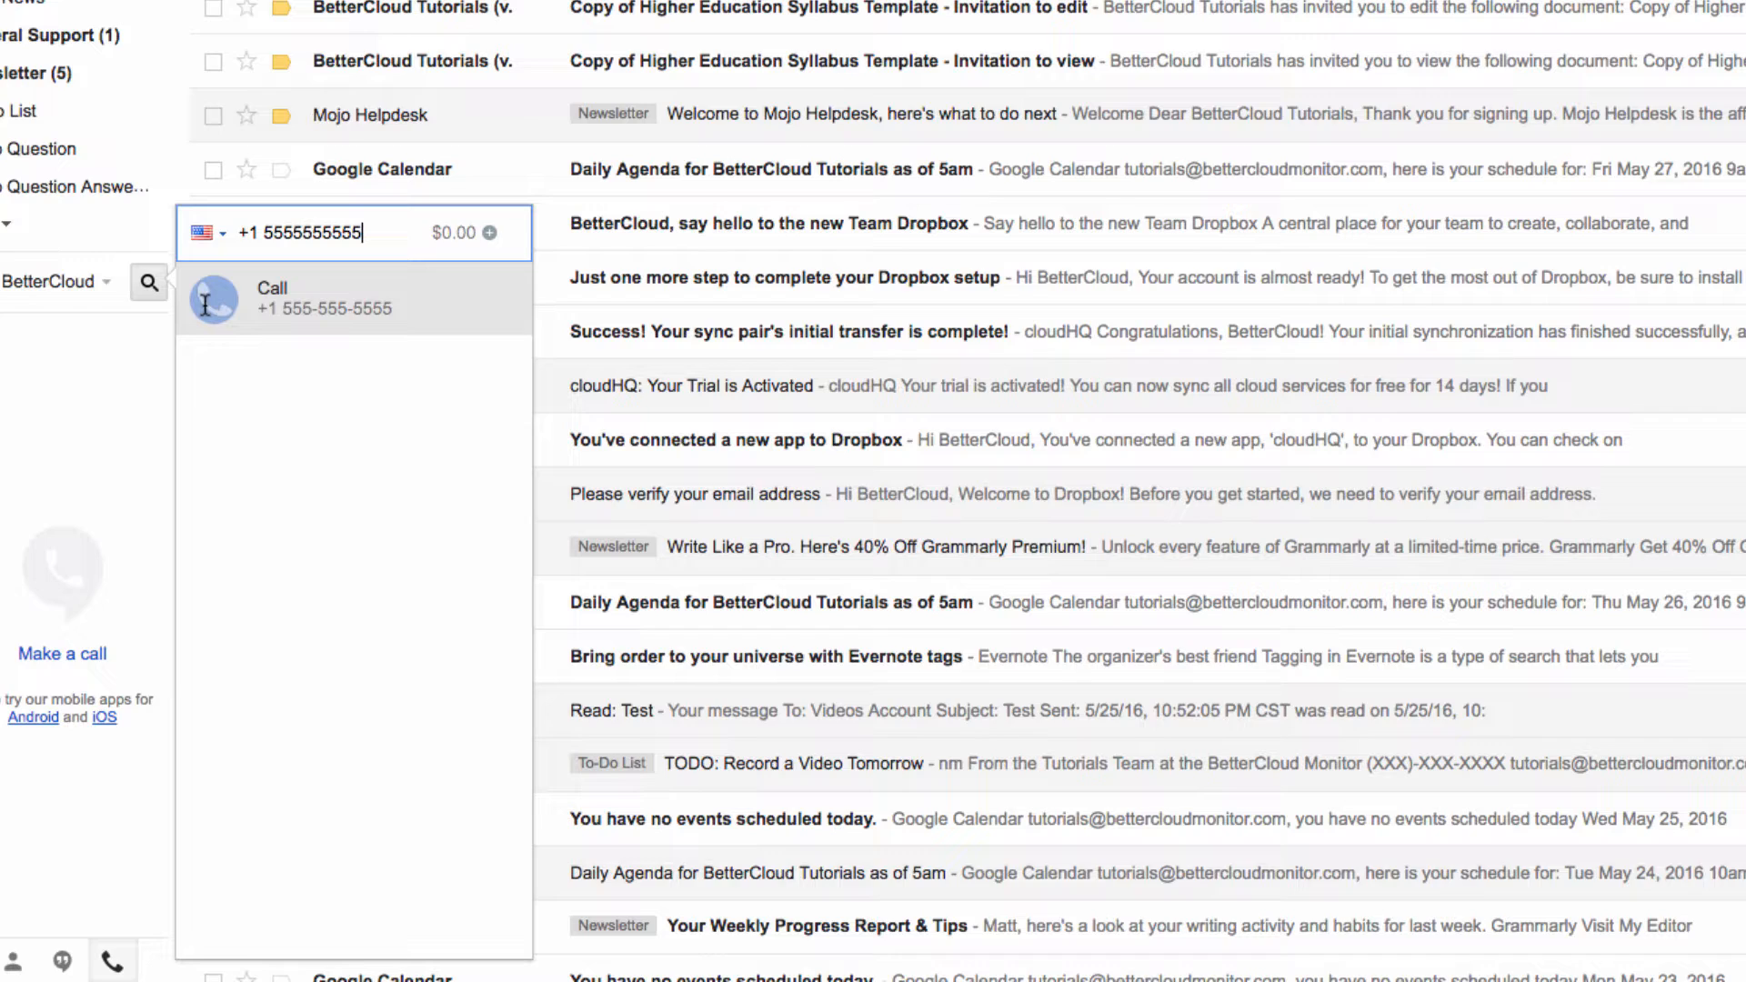
pyautogui.click(271, 297)
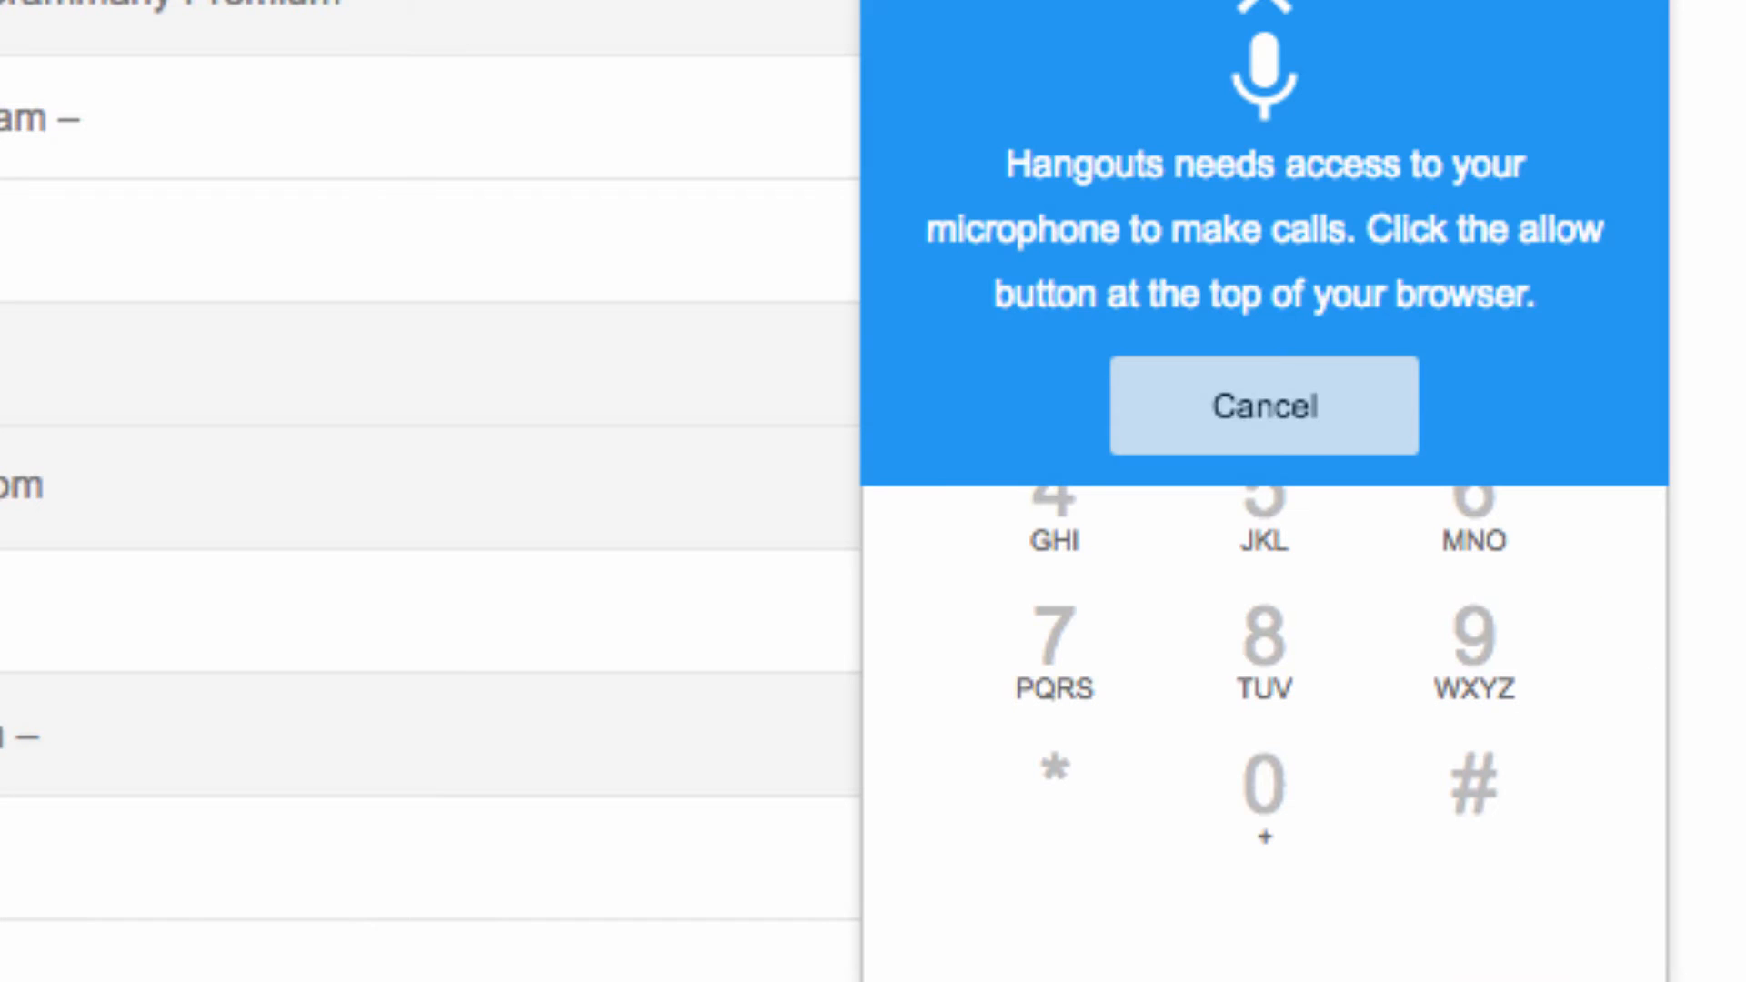